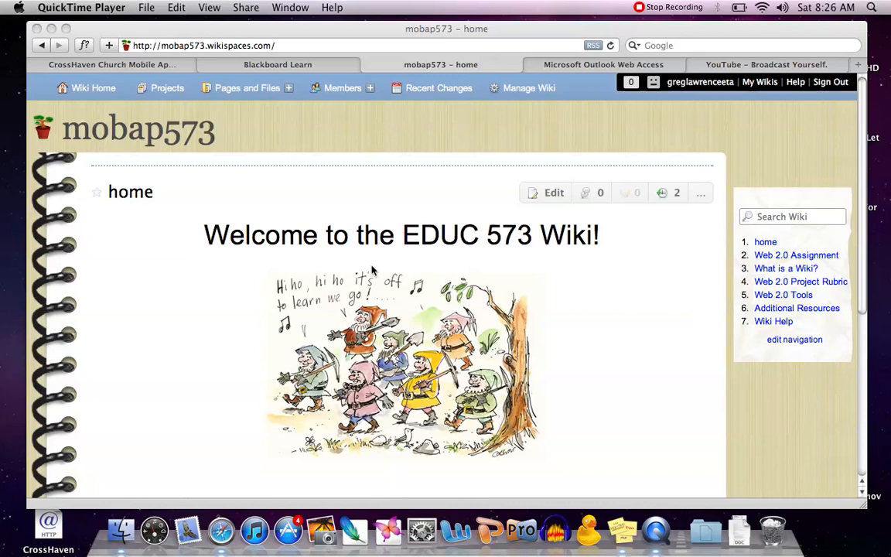
mouse_move(633, 291)
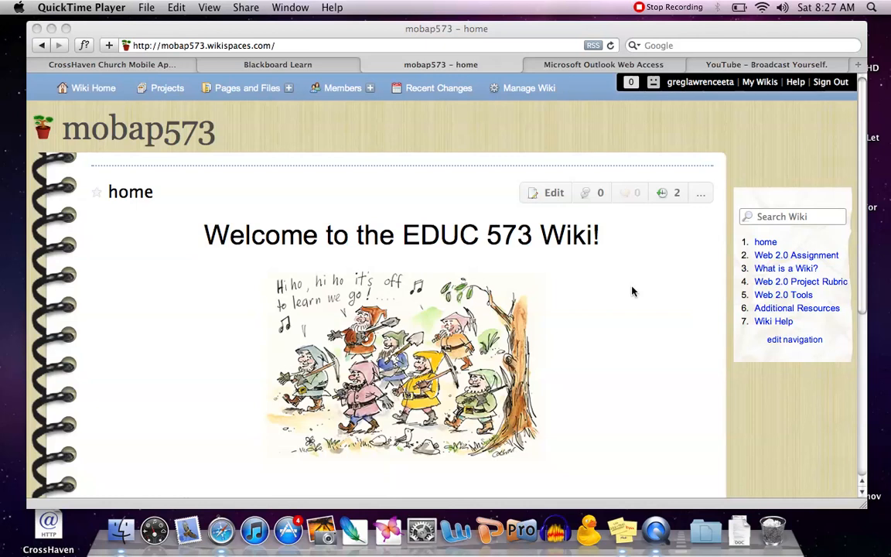
mouse_move(673, 275)
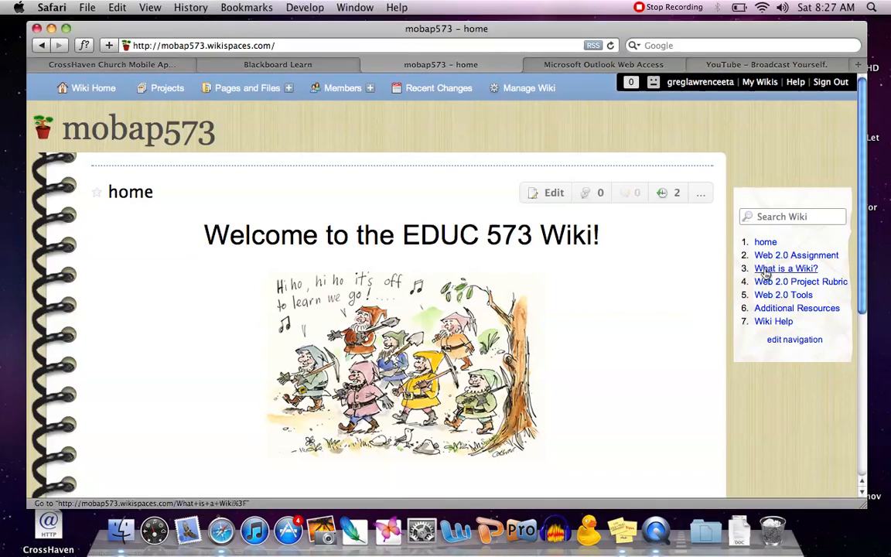
Review the 'What is a Wiki?' page instructions and head to its discussion area
click(786, 269)
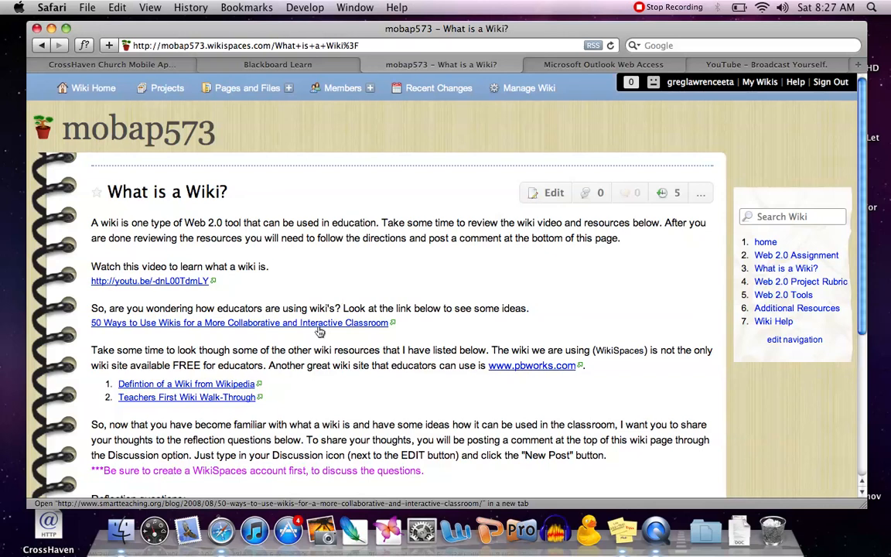
scroll(down, 3)
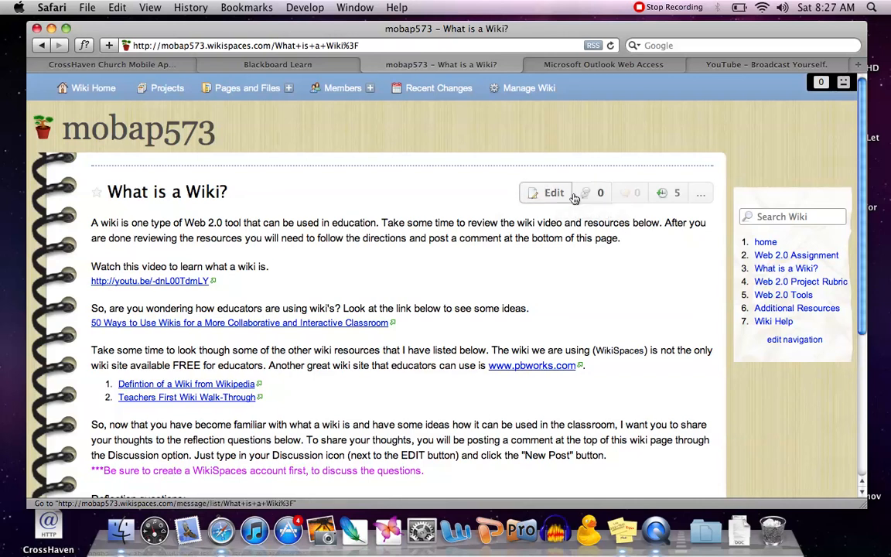
mouse_move(587, 192)
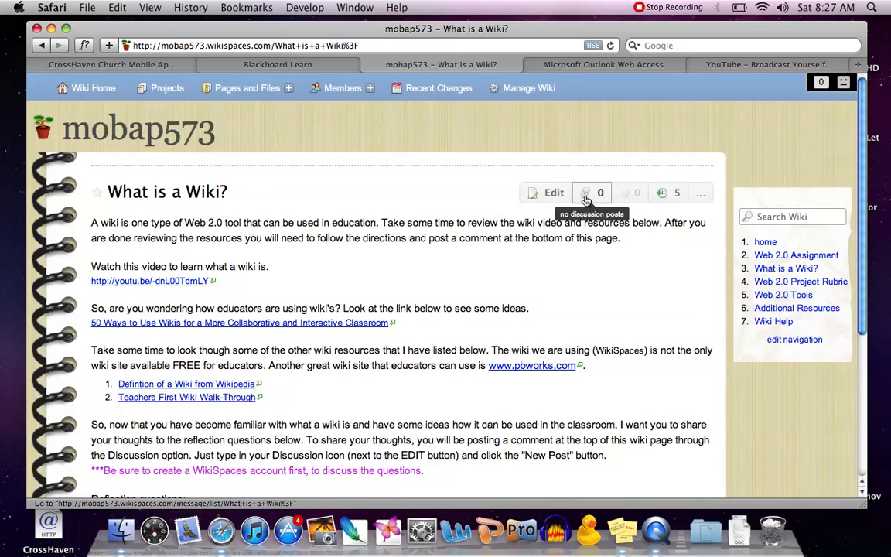
mouse_move(585, 197)
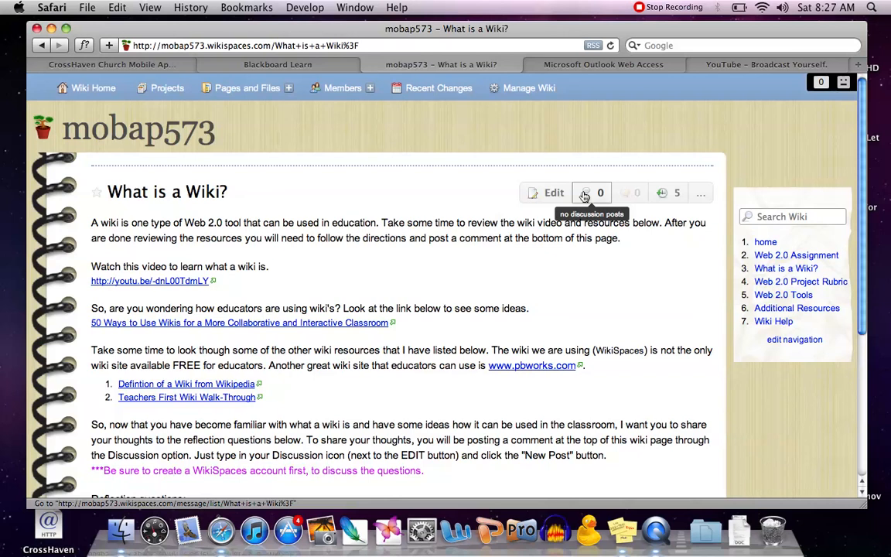
click(593, 192)
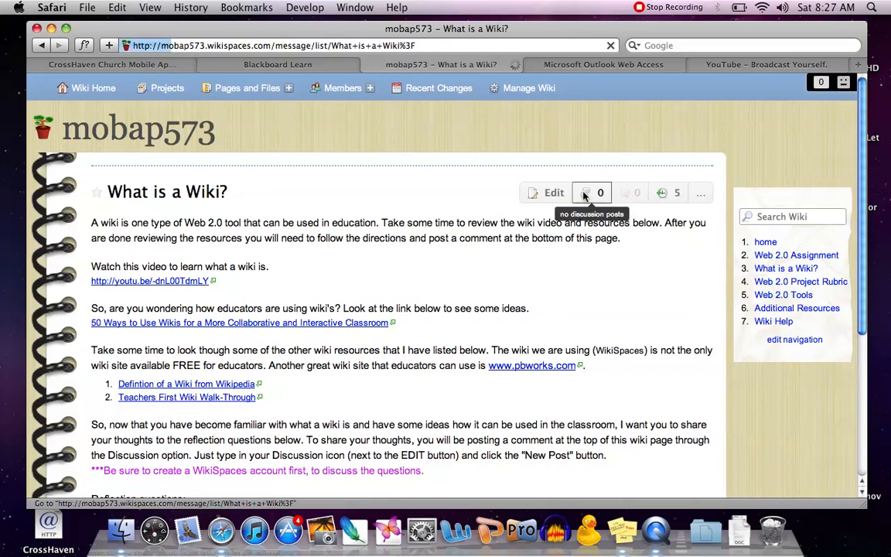
Load the 'What is a Wiki?' discussion list, currently showing no messages
click(591, 192)
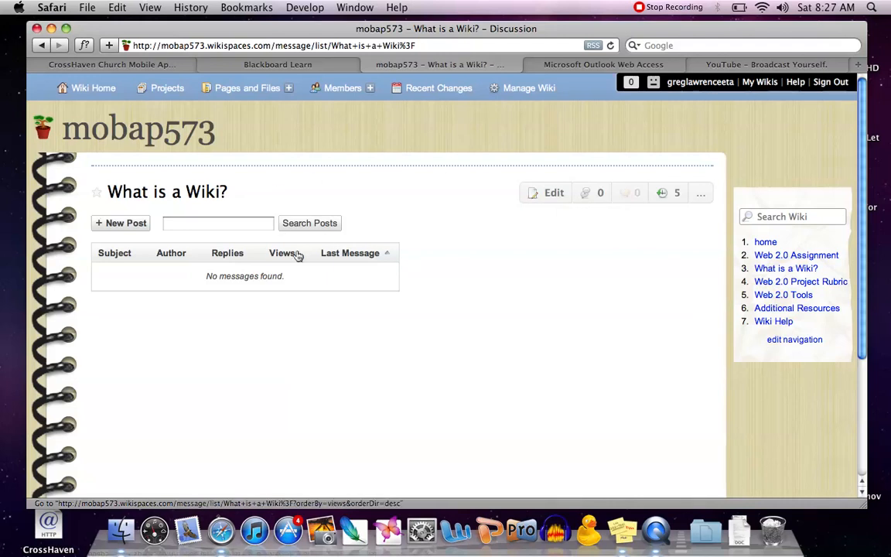
mouse_move(198, 307)
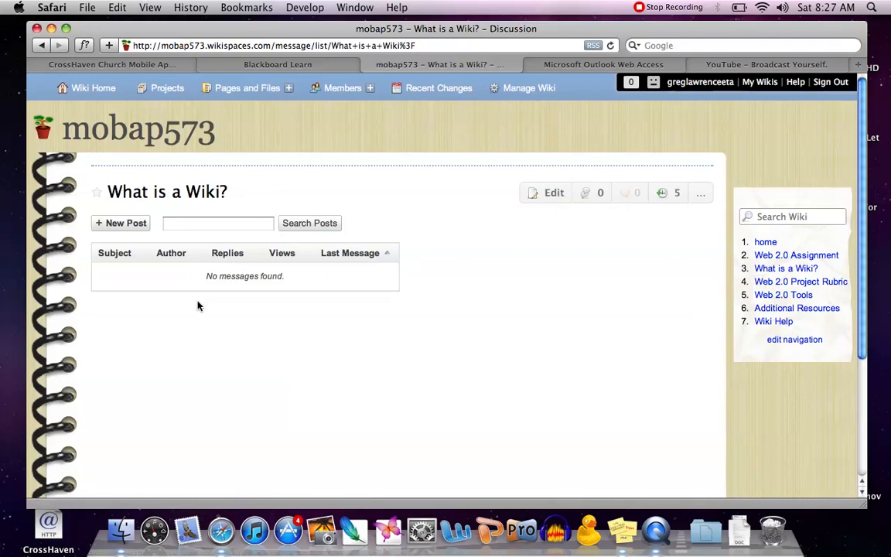
mouse_move(121, 223)
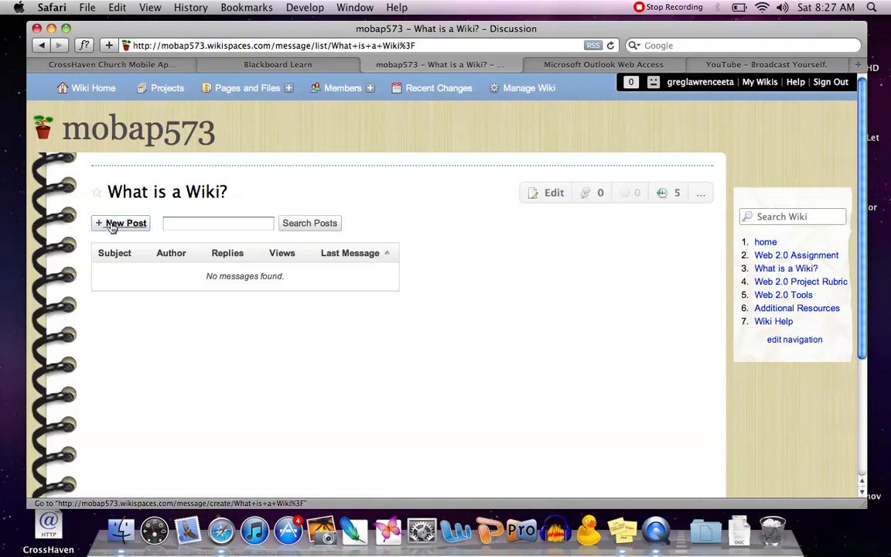
Submit a new post with subject 'My Post' and a short message body
click(120, 223)
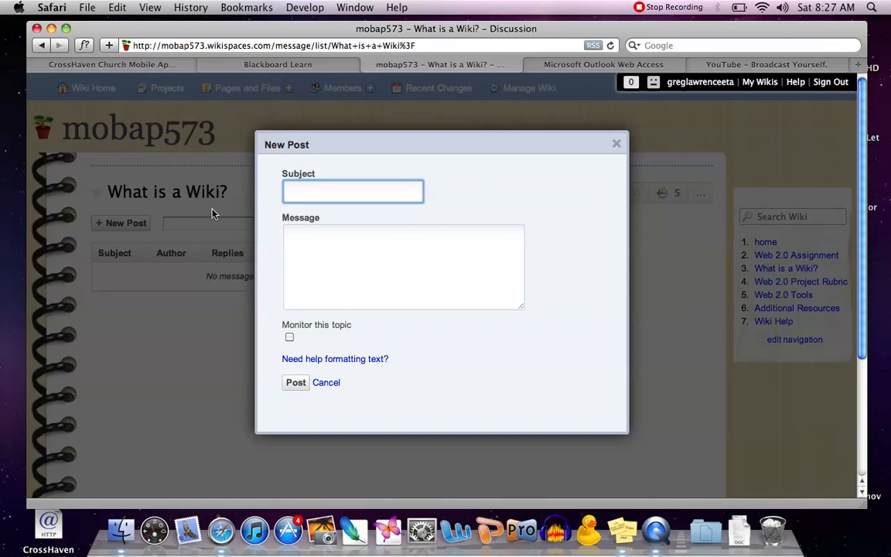
text(M)
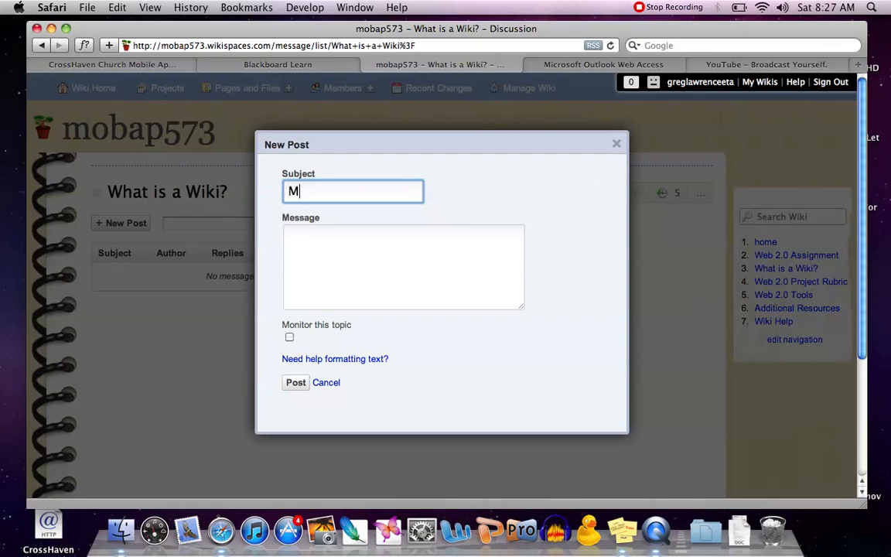
text(y Post)
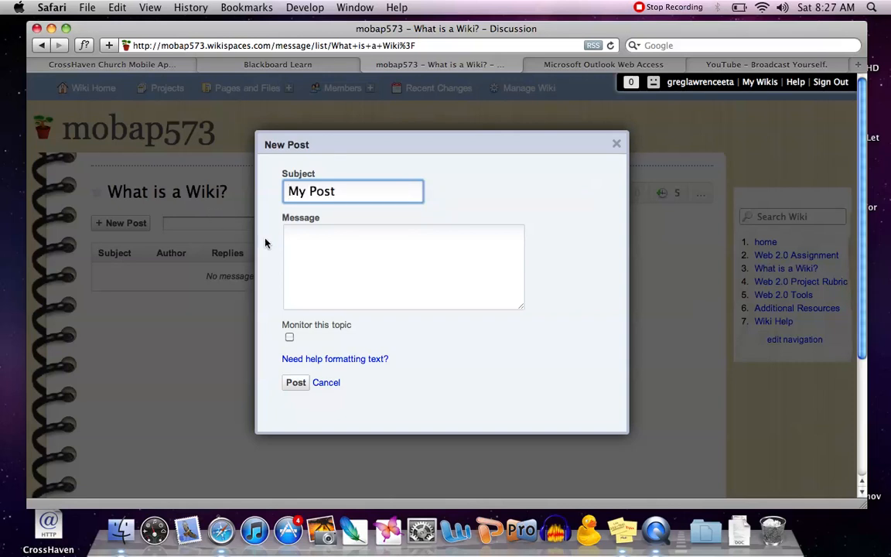
text(My post...)
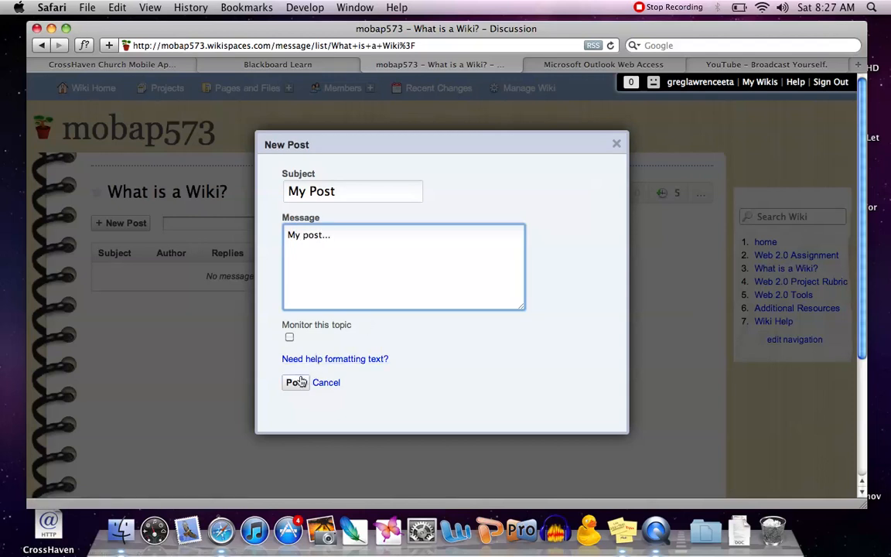
click(294, 382)
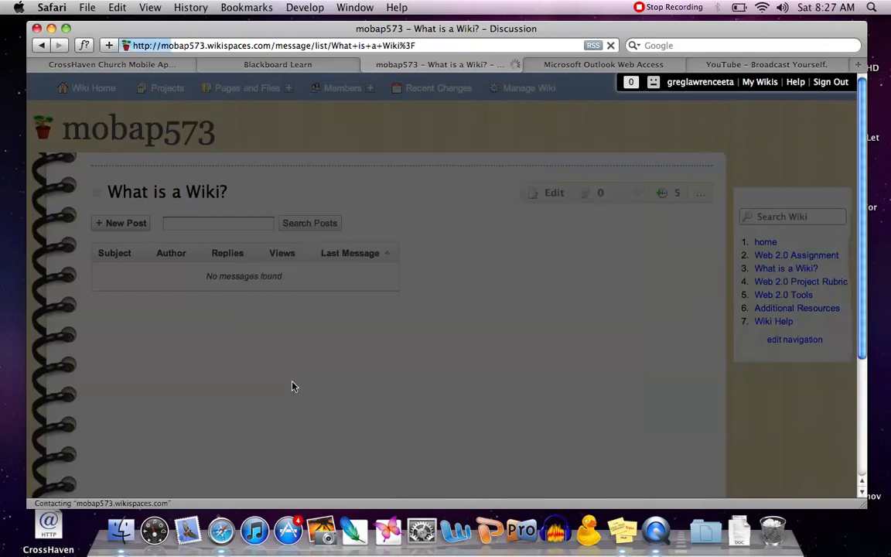